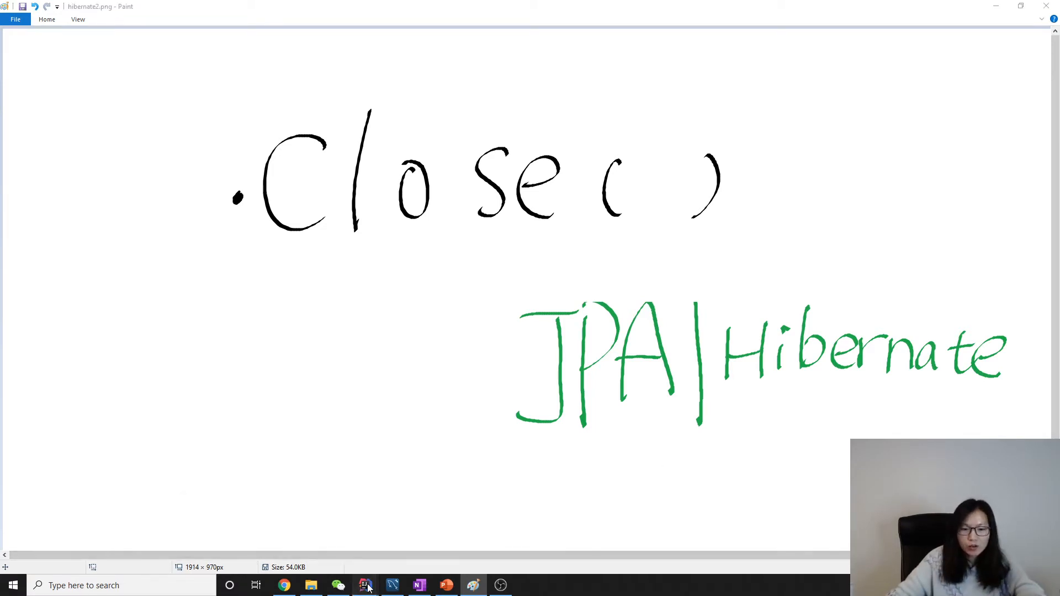
- Duplicate clear() as a new close() method and have main call main.close() with main.clear() commented out
left_click(365, 585)
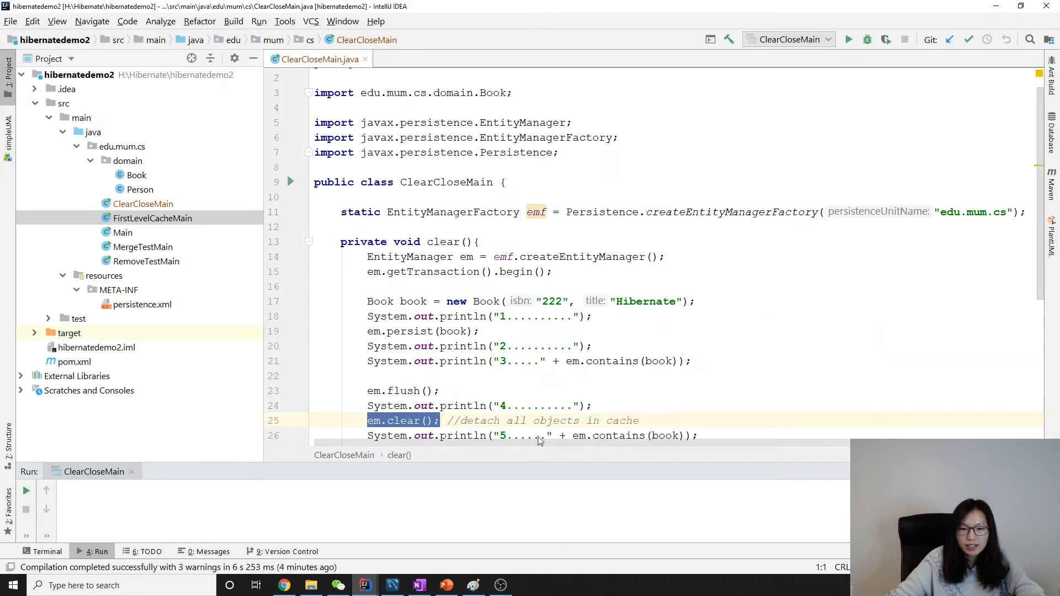
scroll("down", 3)
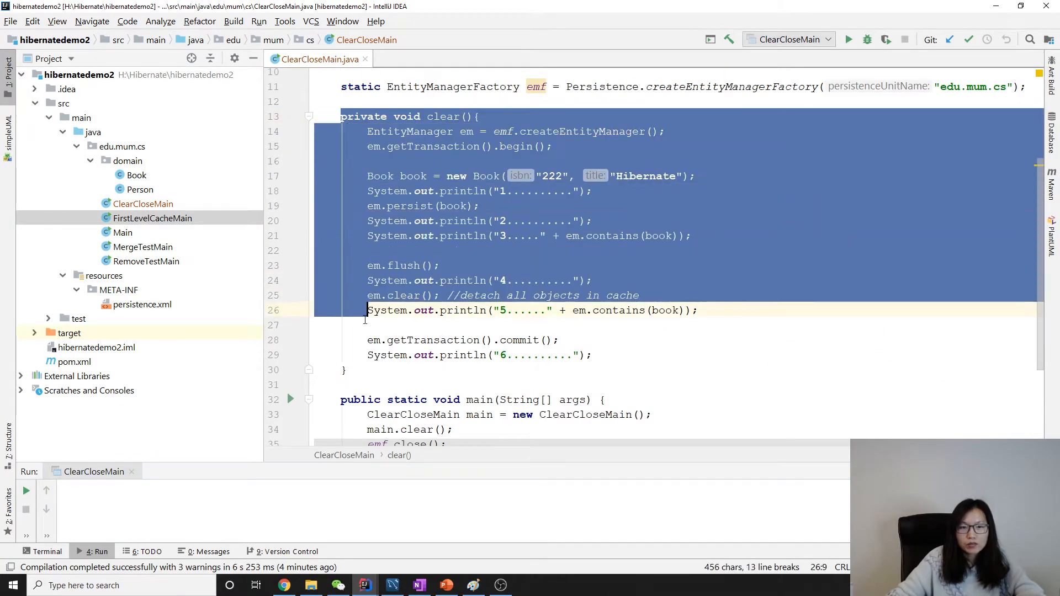
left_click(348, 369)
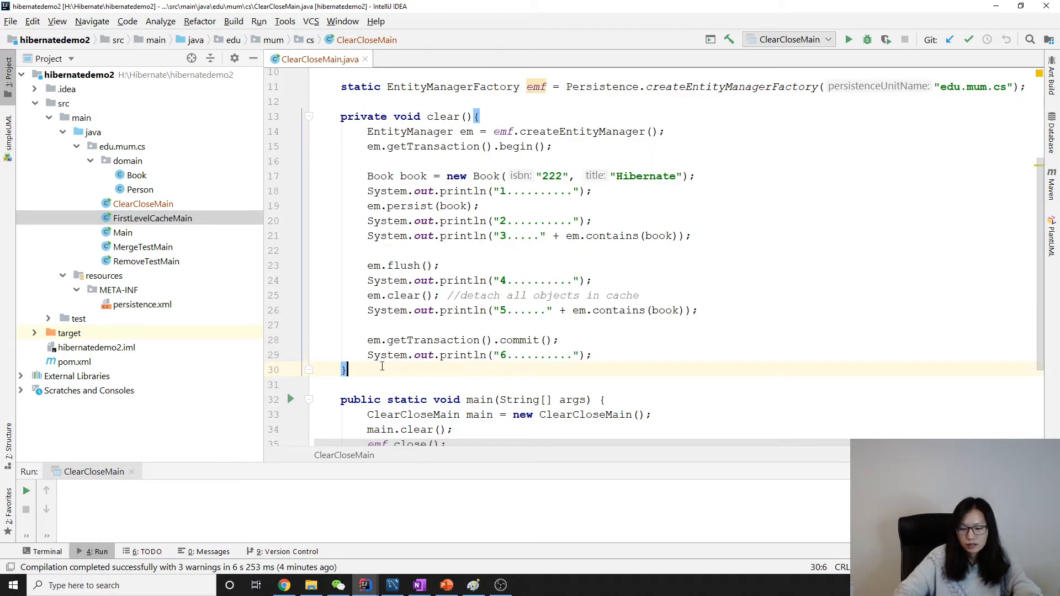
scroll("down", 3)
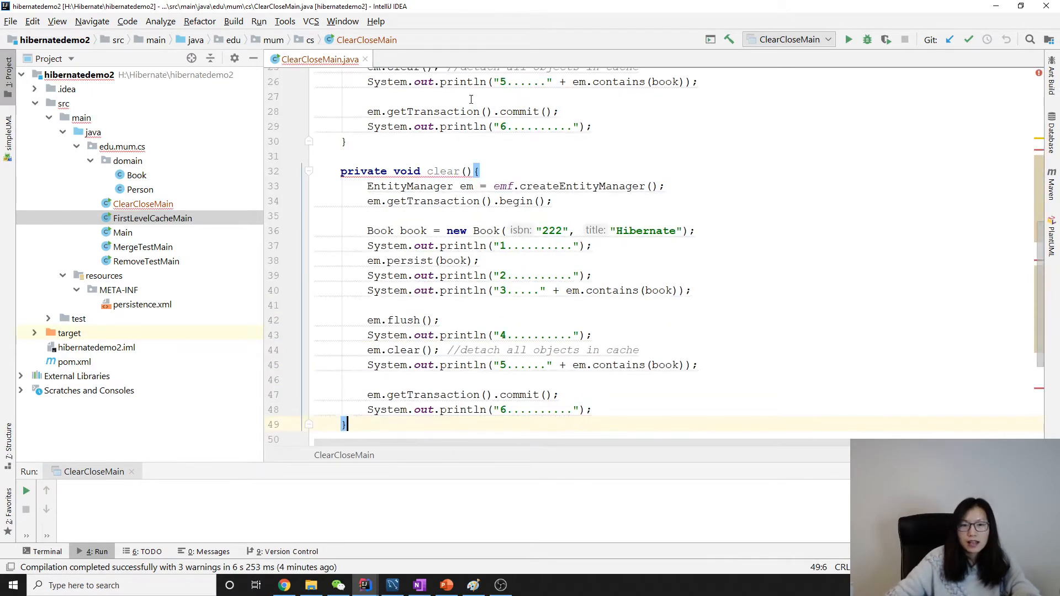
type("close();")
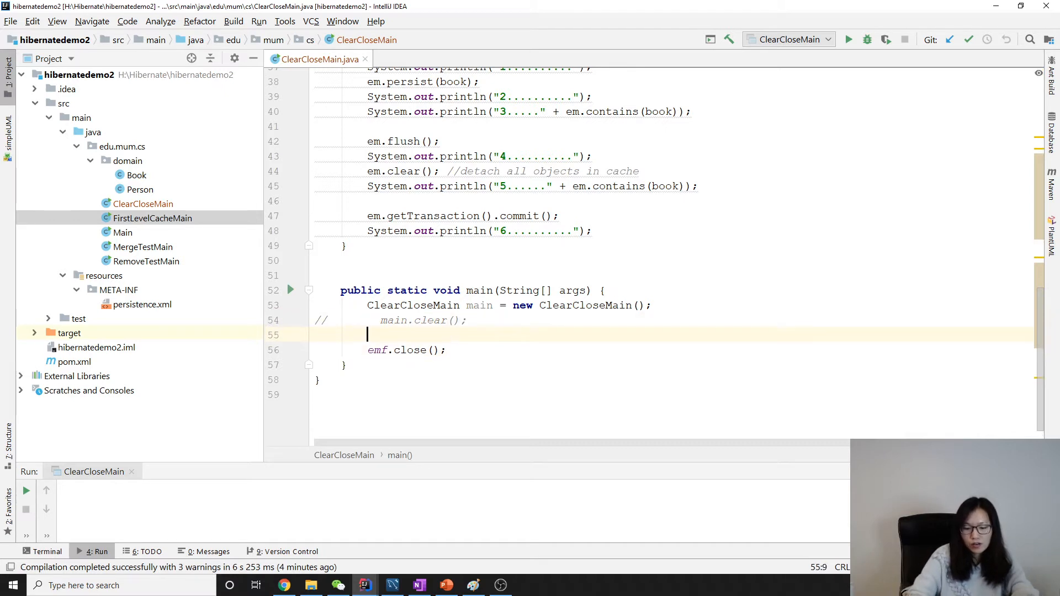
type("main.close();")
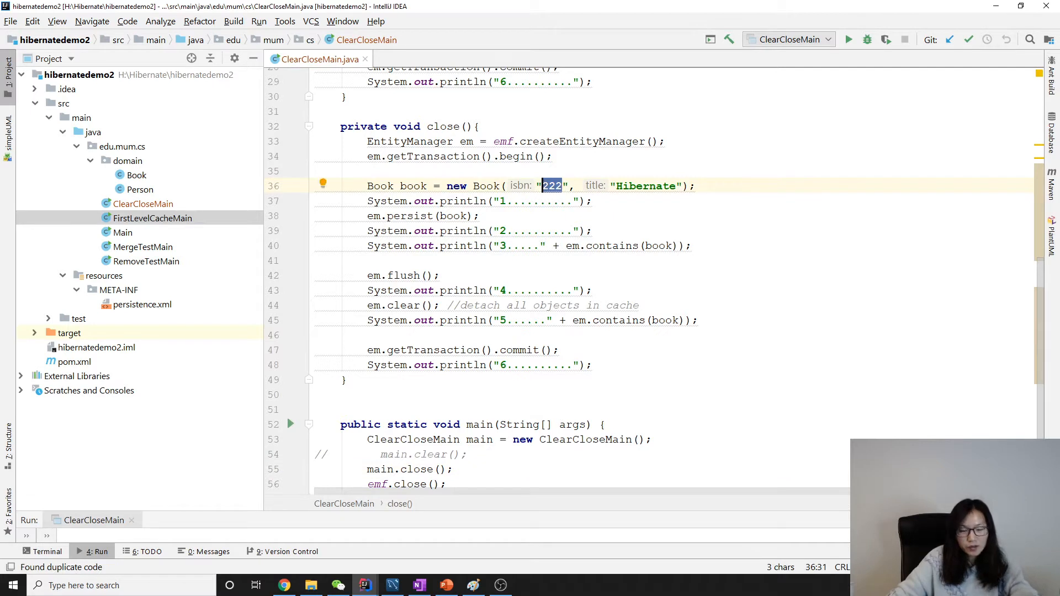
- Change the book ISBN to "333" and delete the flush, clear and contains printout lines
type("333")
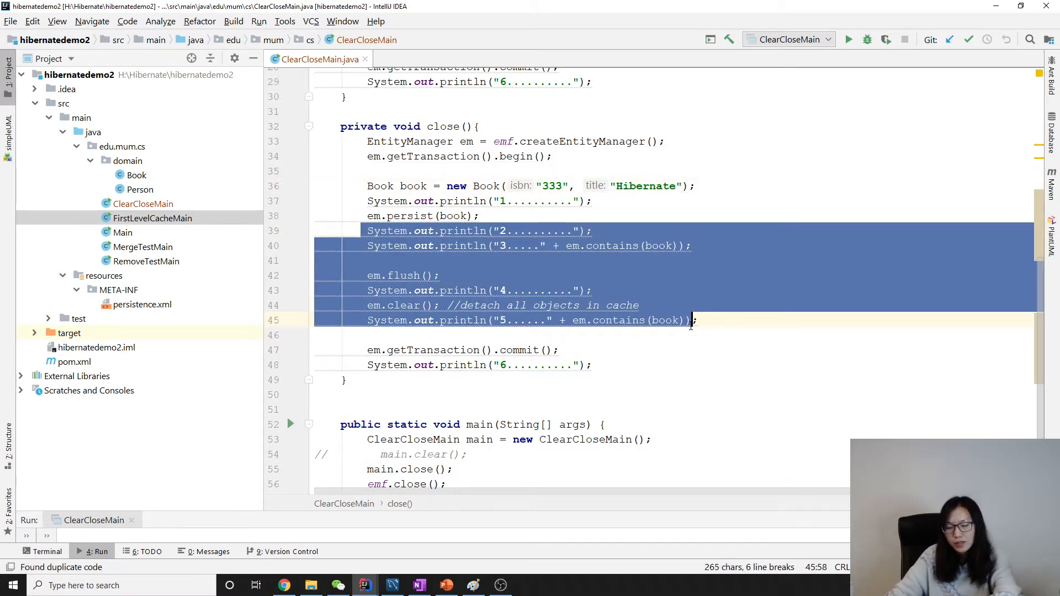
key("Delete")
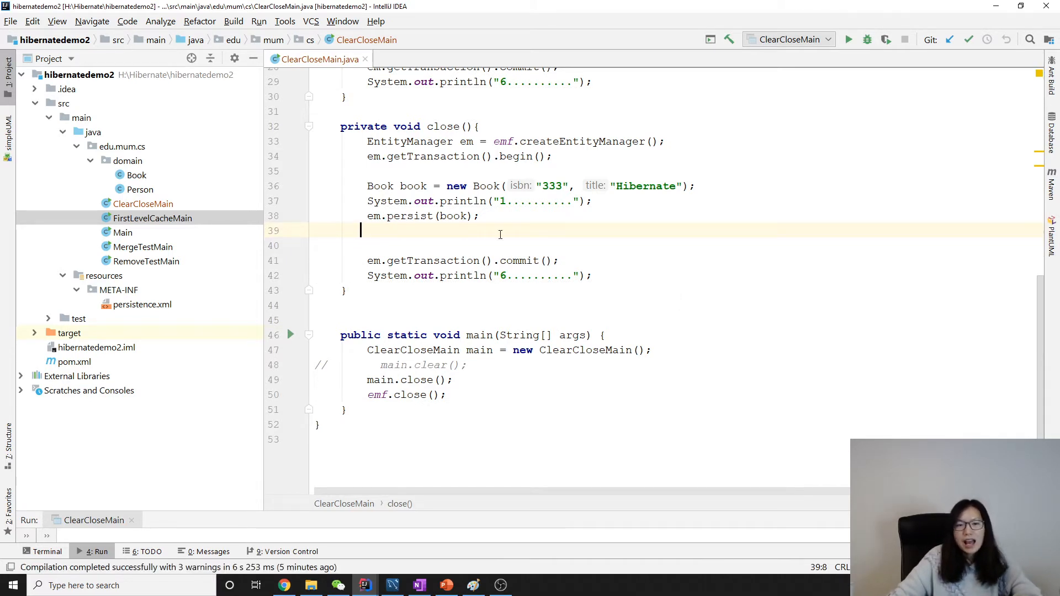
mouse_move(567, 231)
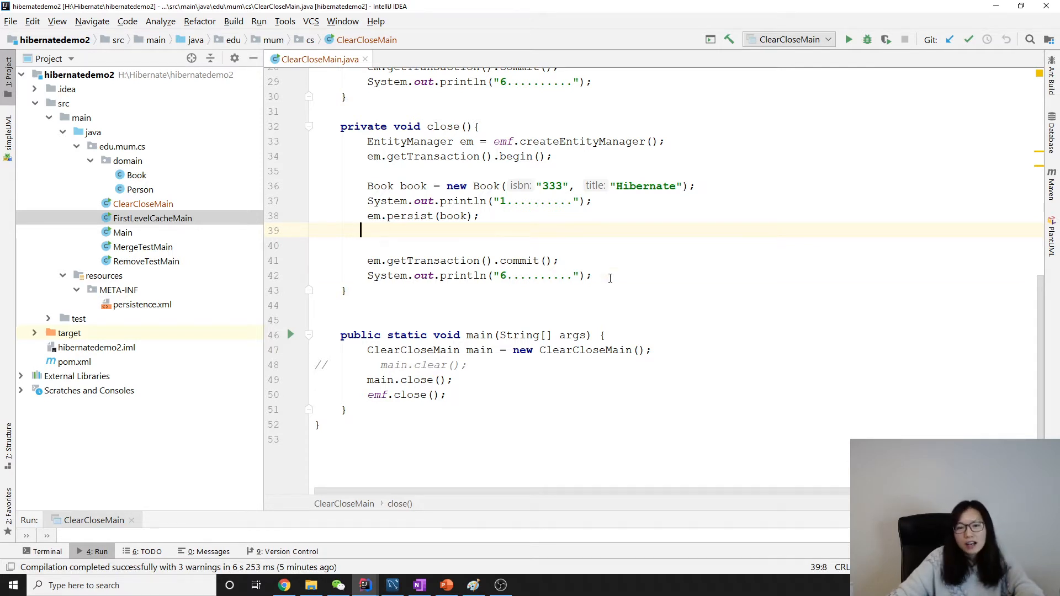
- Add em.close() after a print of 2, comment out the commit, and print 3 afterwards
type("em")
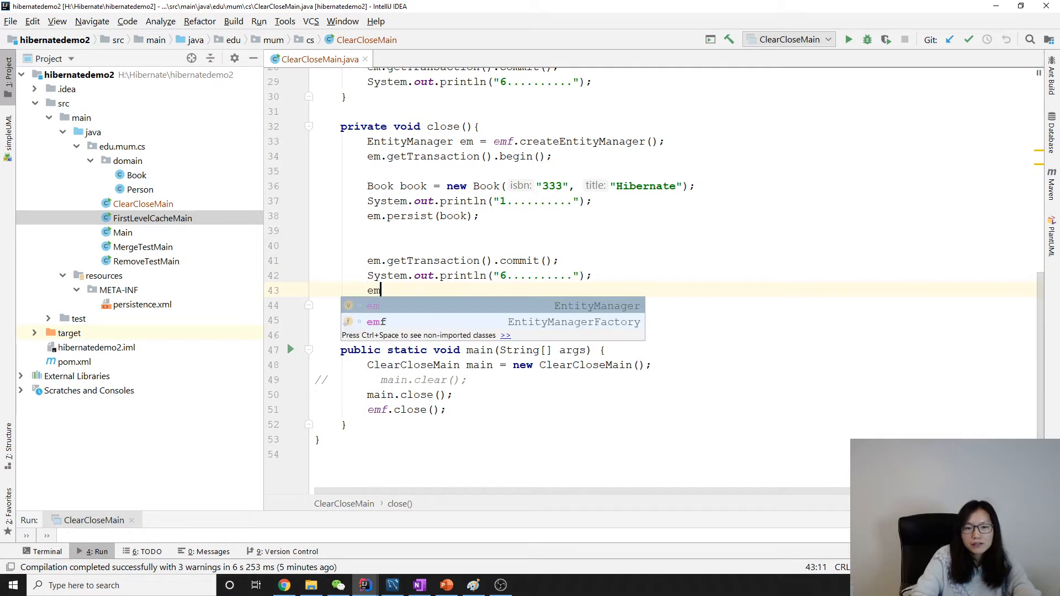
type(".close();")
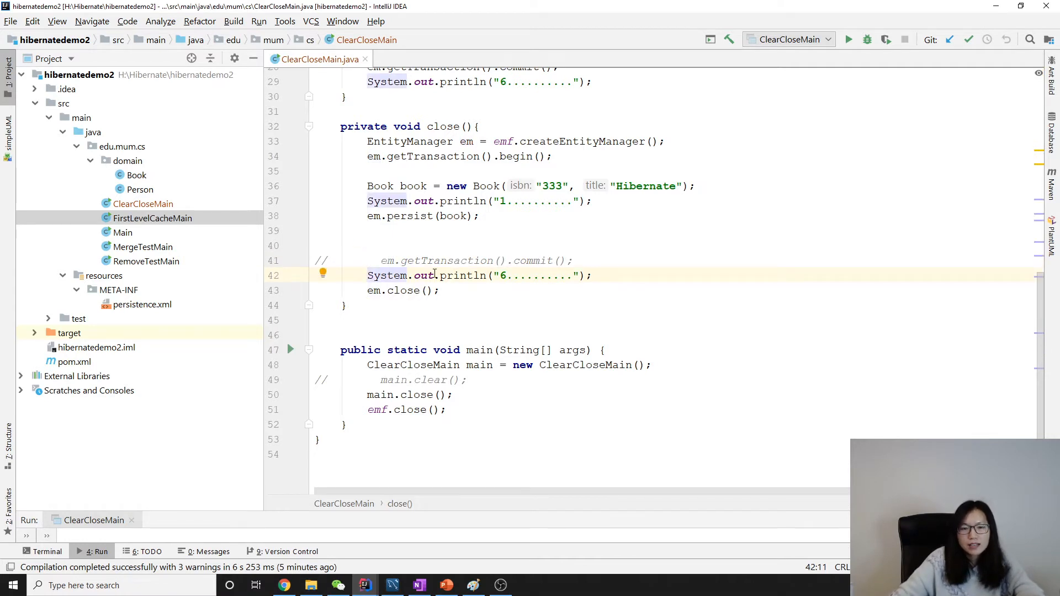
double_click(501, 275)
type("2")
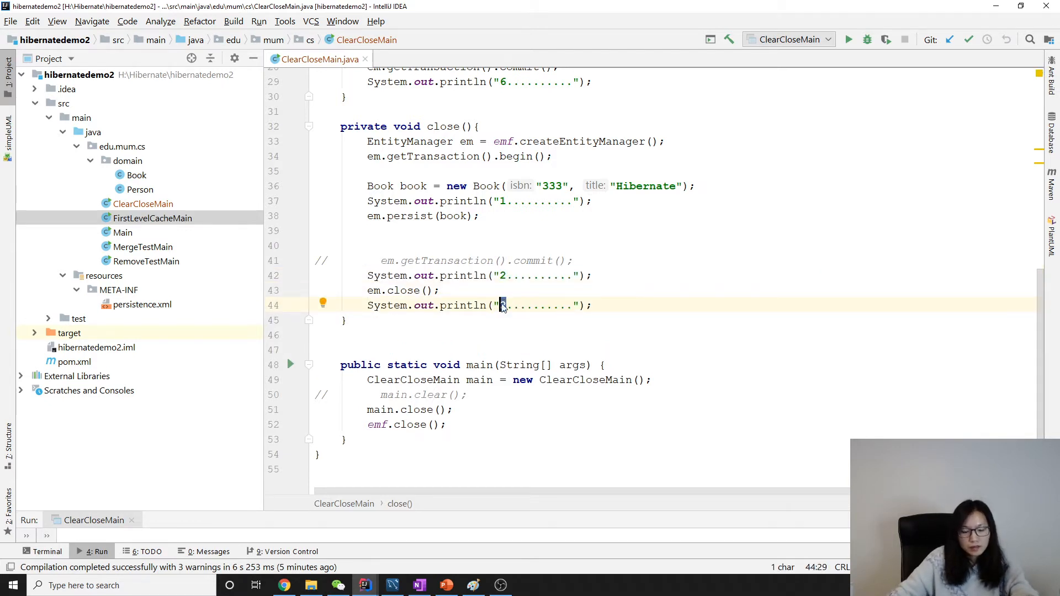
type("3")
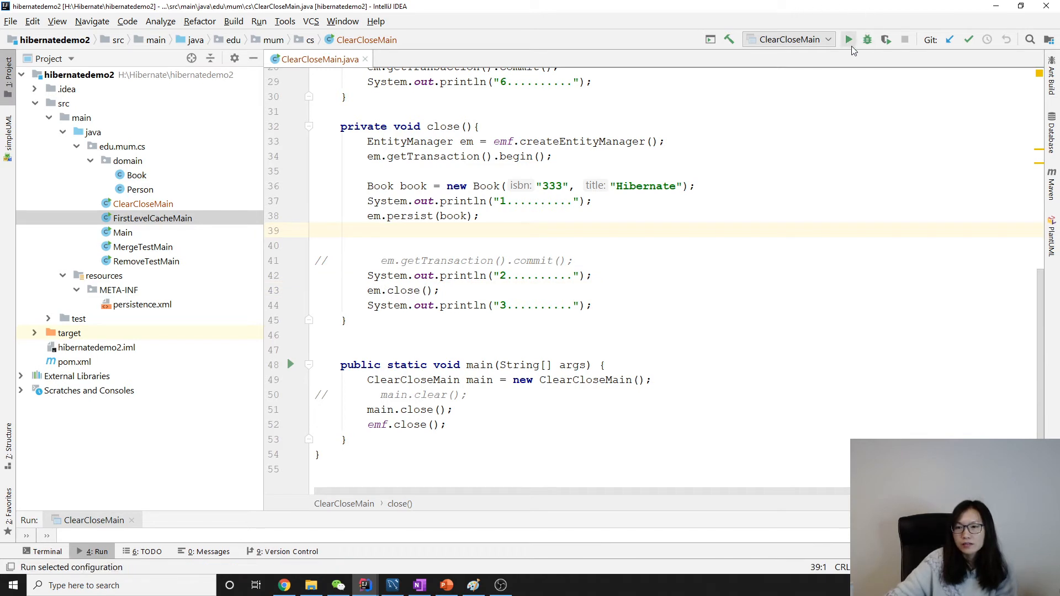
- Run ClearCloseMain so the console prints 1, 2, 3 and reports a connection leak error
left_click(849, 40)
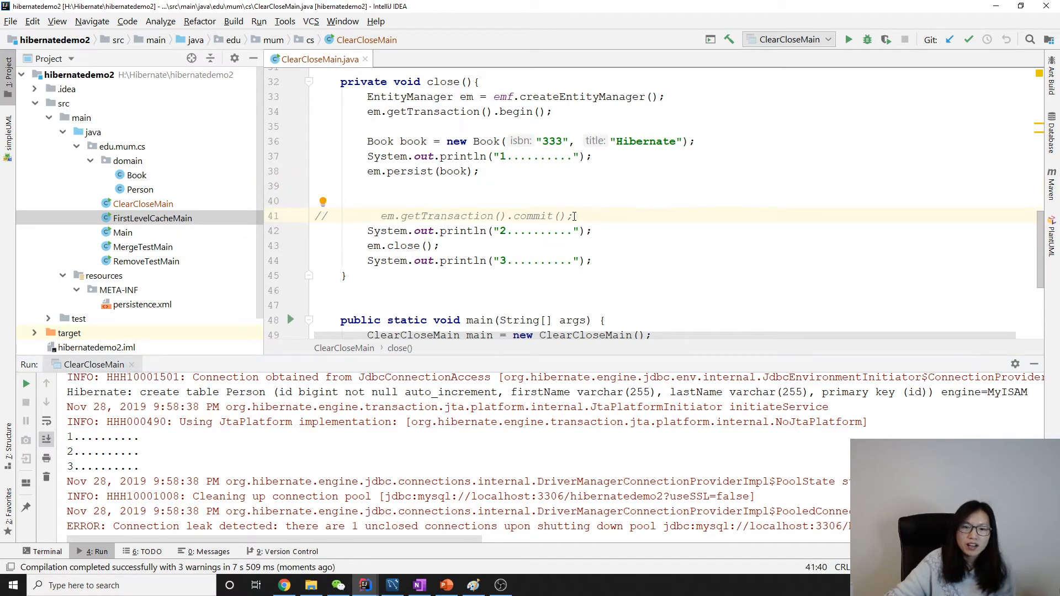
mouse_move(321, 281)
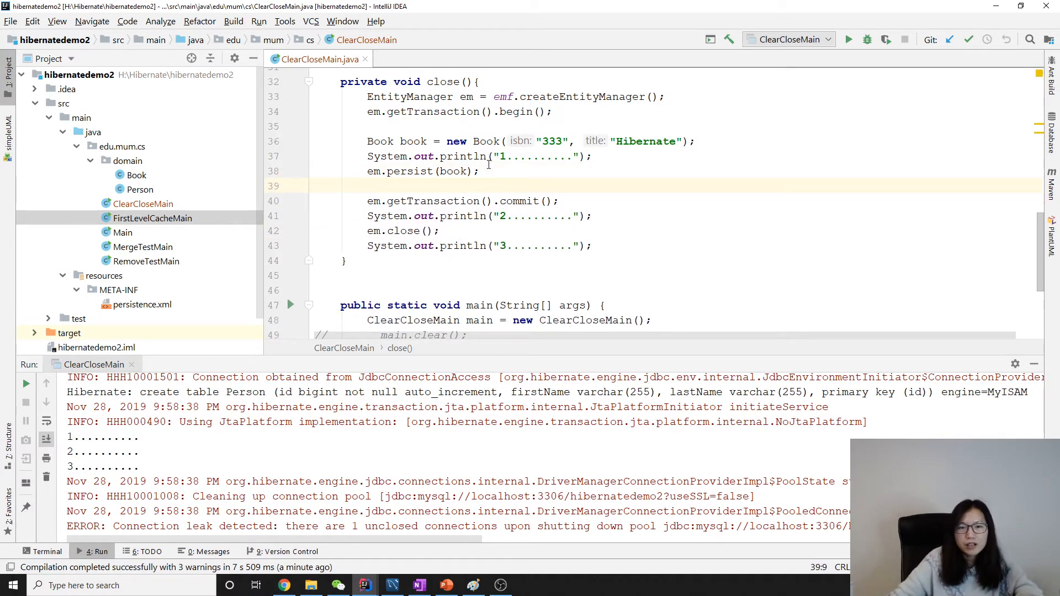
- Move print 2 above commit, renumber prints to 3 and 4, and add em.contains(book) followed by a print of 5
triple_click(479, 215)
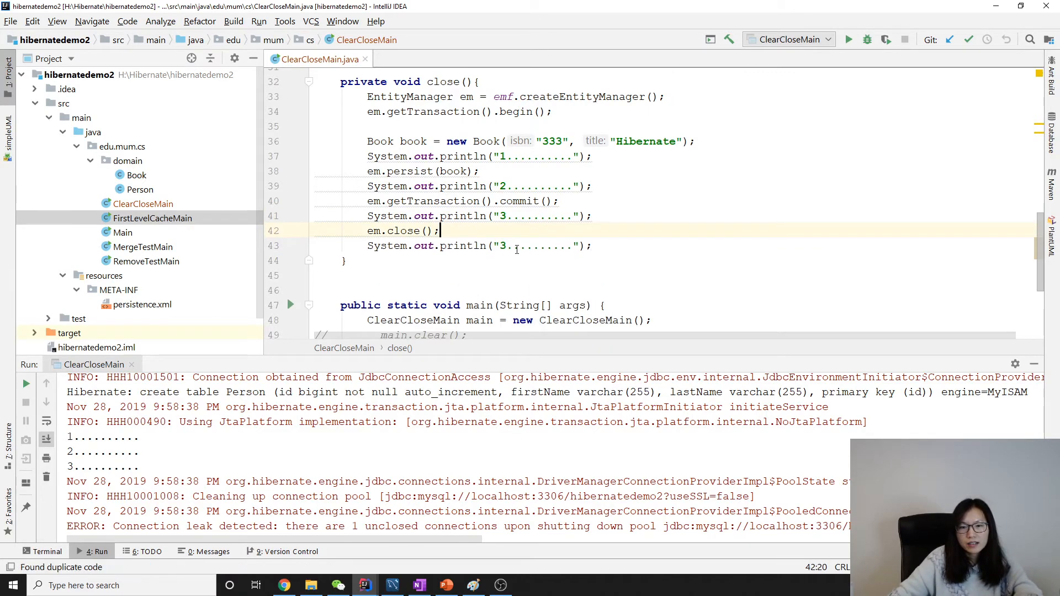
type("4")
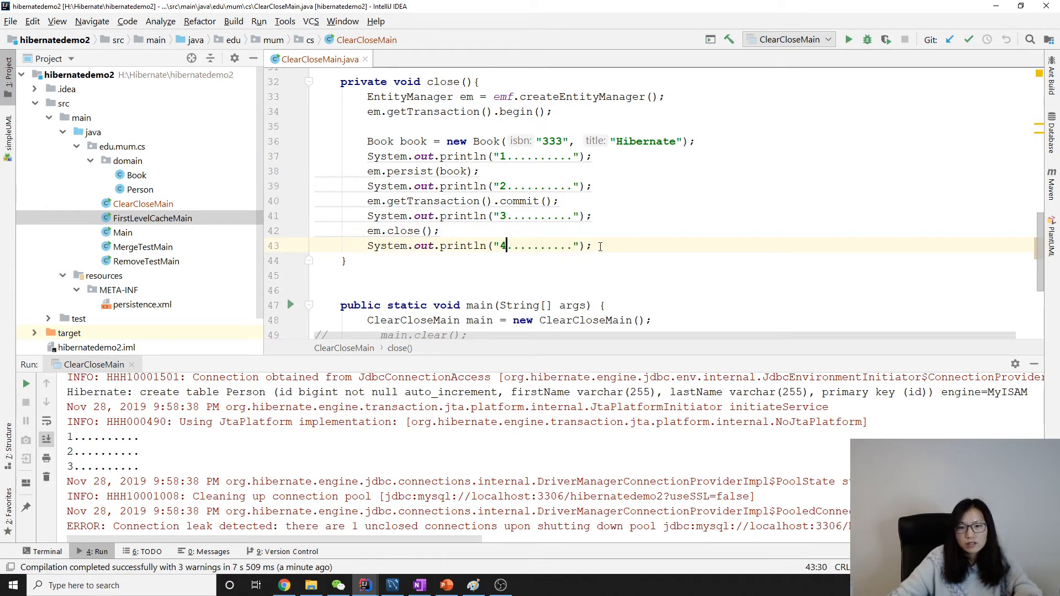
type("em.contains(")
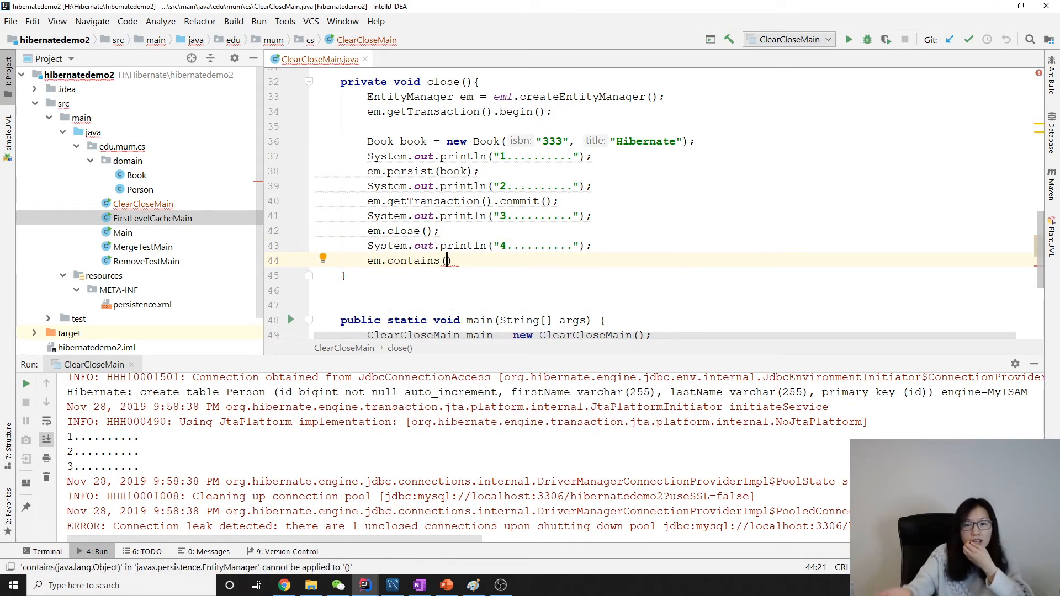
type("book")
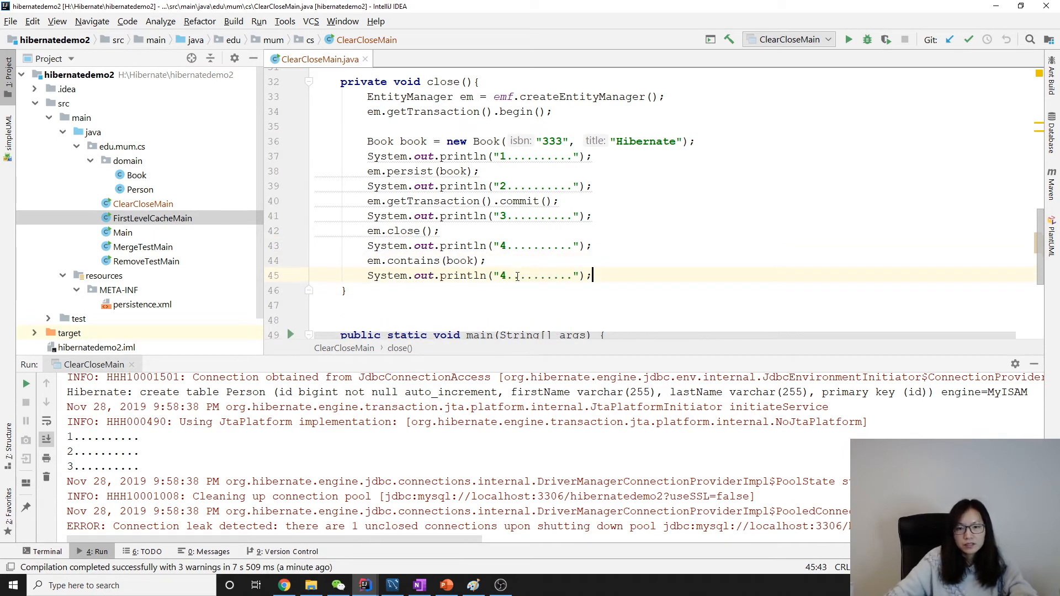
type("5")
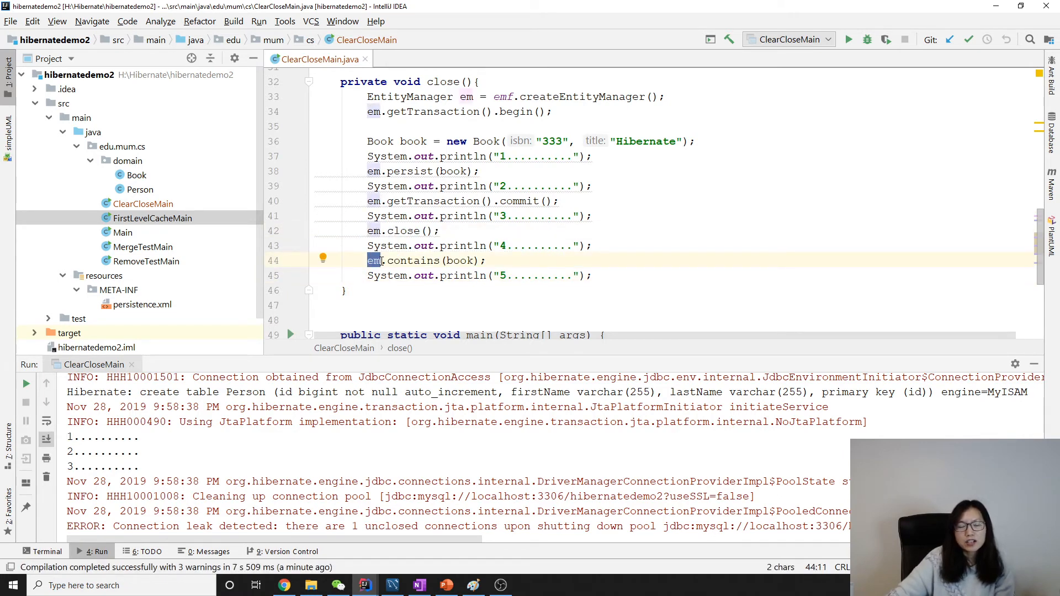
double_click(408, 231)
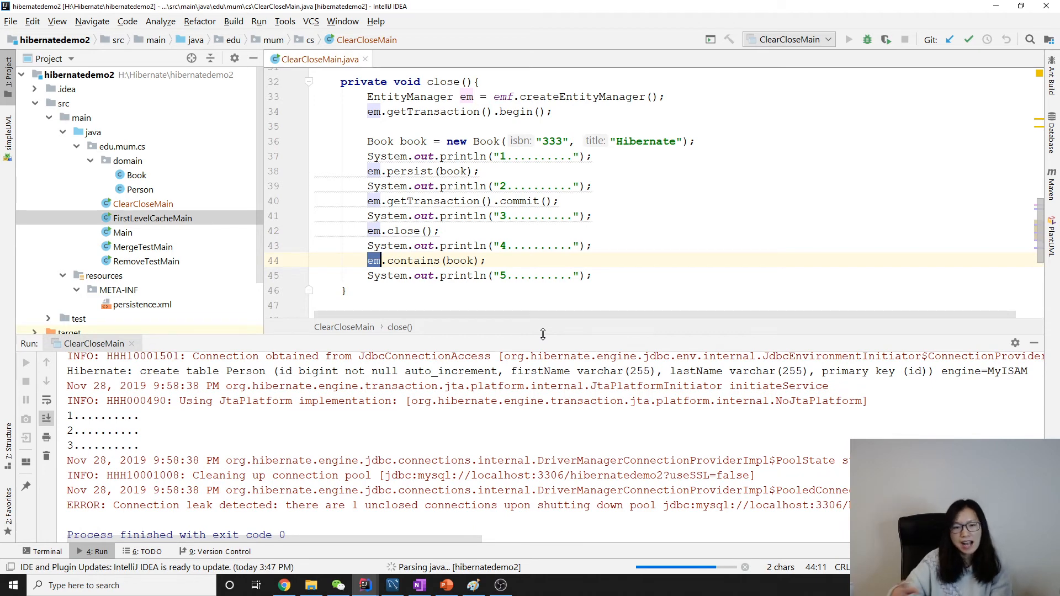
- Run ClearCloseMain again and select the 'Session/EntityManager is closed' IllegalStateException in the console
left_click(849, 38)
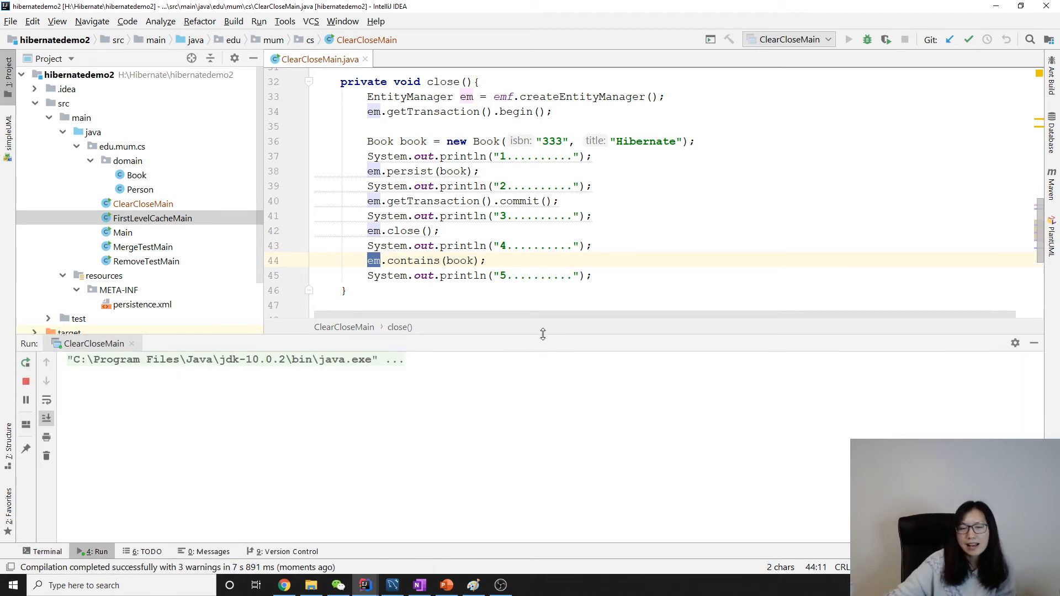
left_click(848, 40)
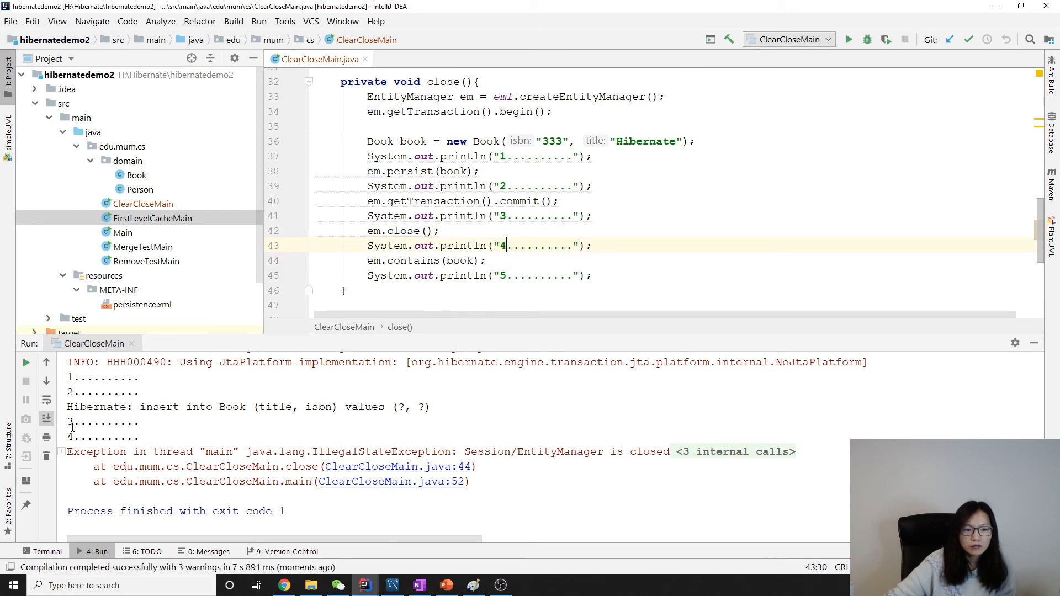
left_click(374, 260)
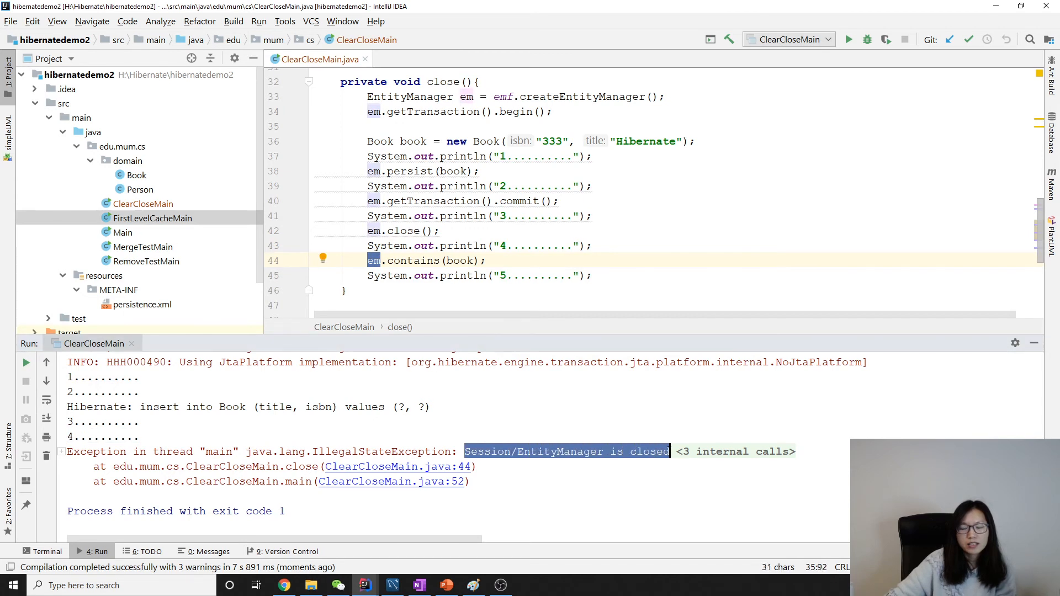
mouse_move(622, 454)
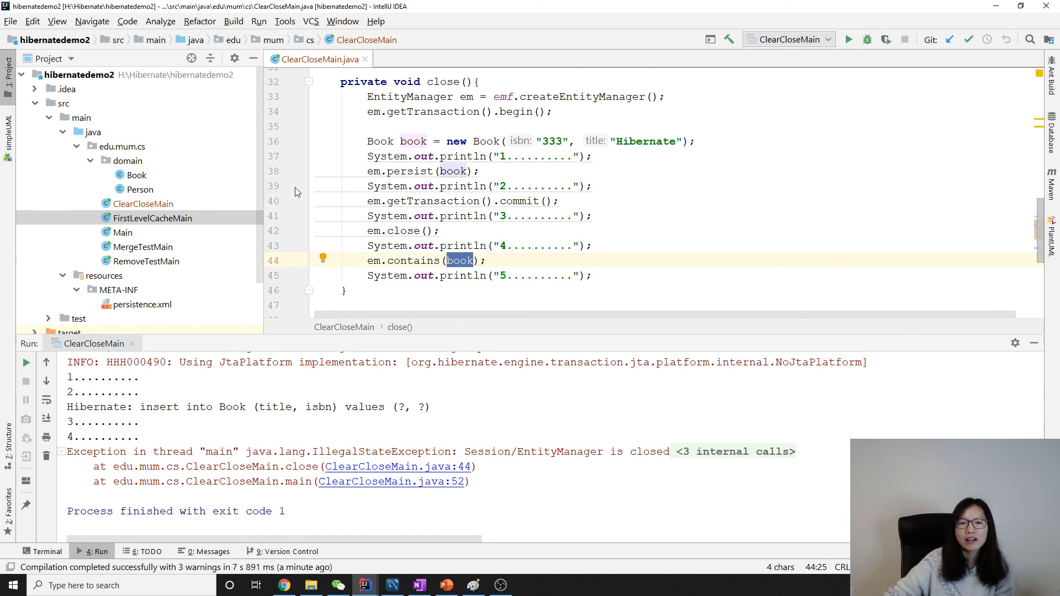
mouse_move(530, 239)
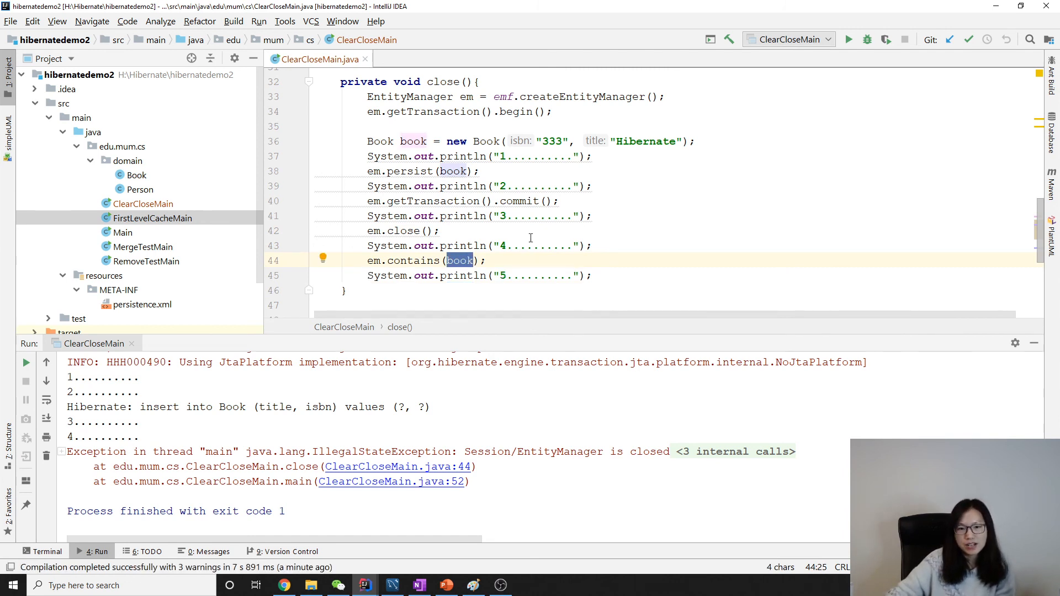